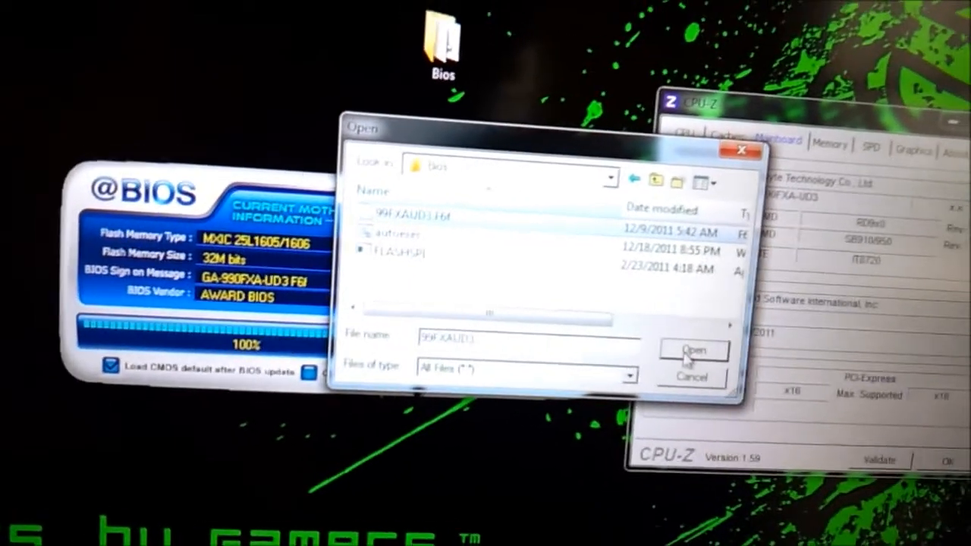
Load the selected BIOS image file from the Bios folder for flashing
left_click(692, 350)
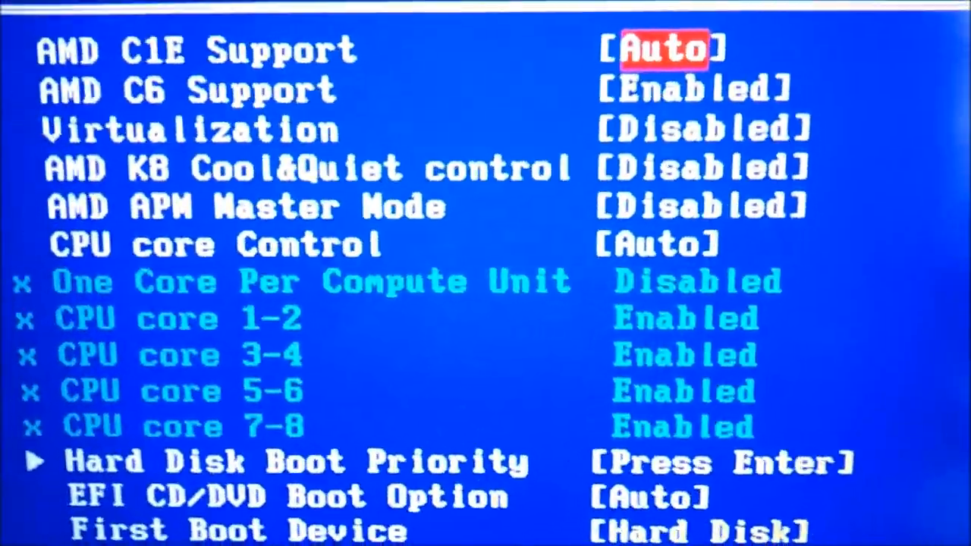
Show the Disabled/Enabled/Auto choices for AMD APM Master Mode, with Auto marked
key("down")
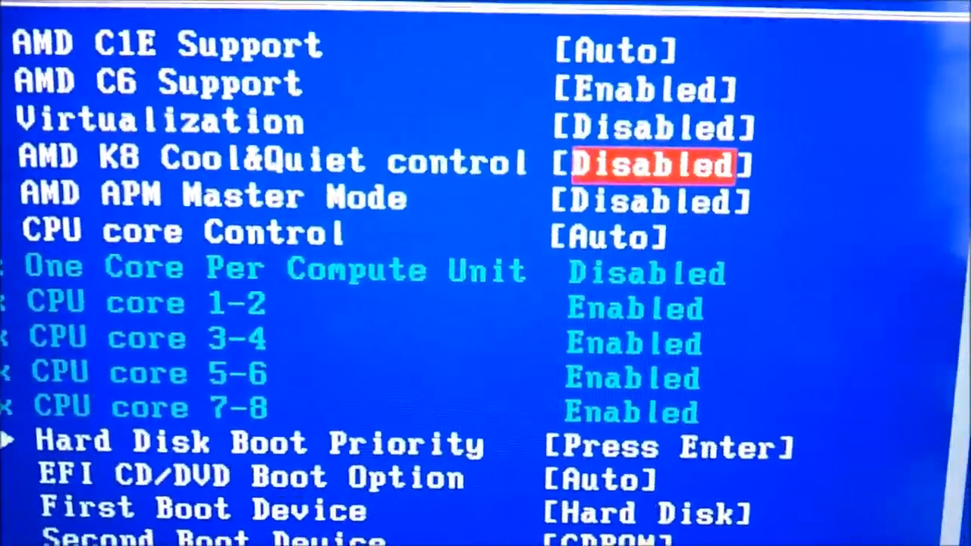
key("enter")
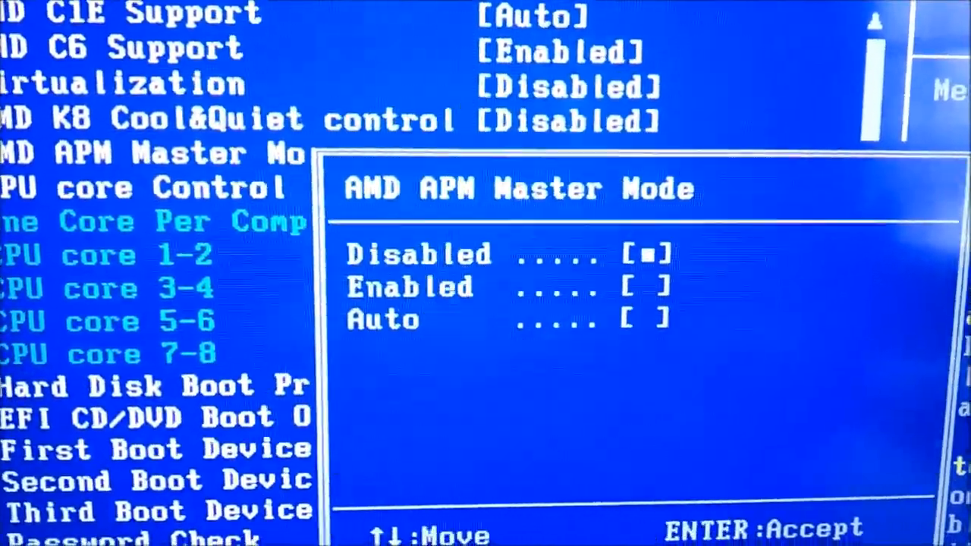
key("Down")
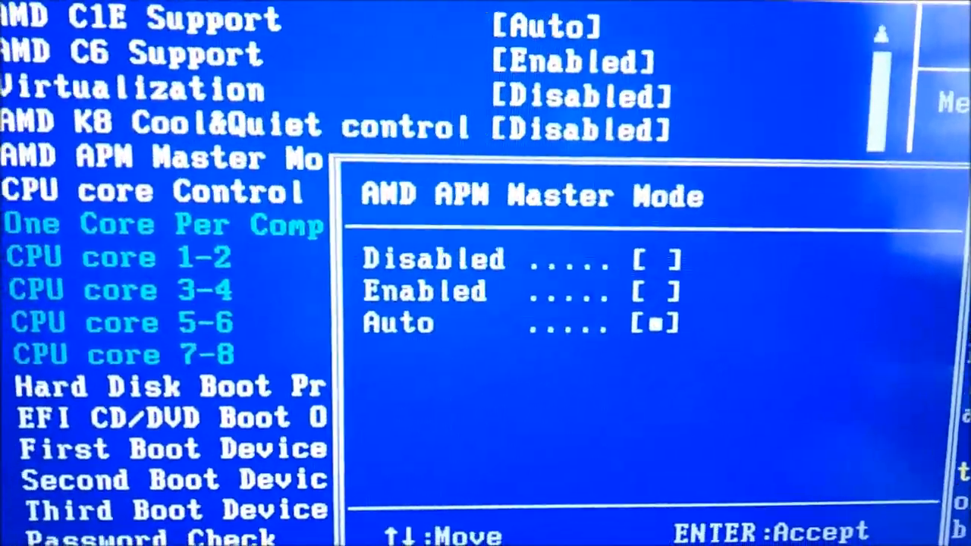